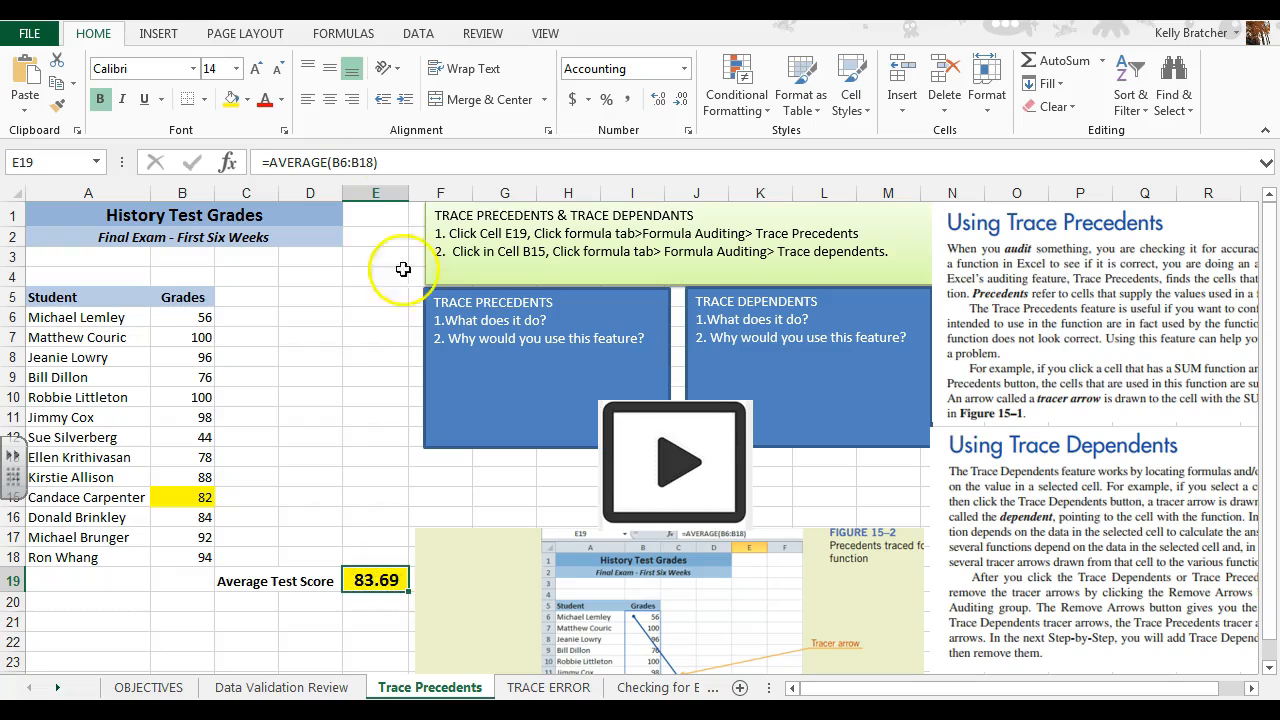
pyautogui.moveTo(374, 548)
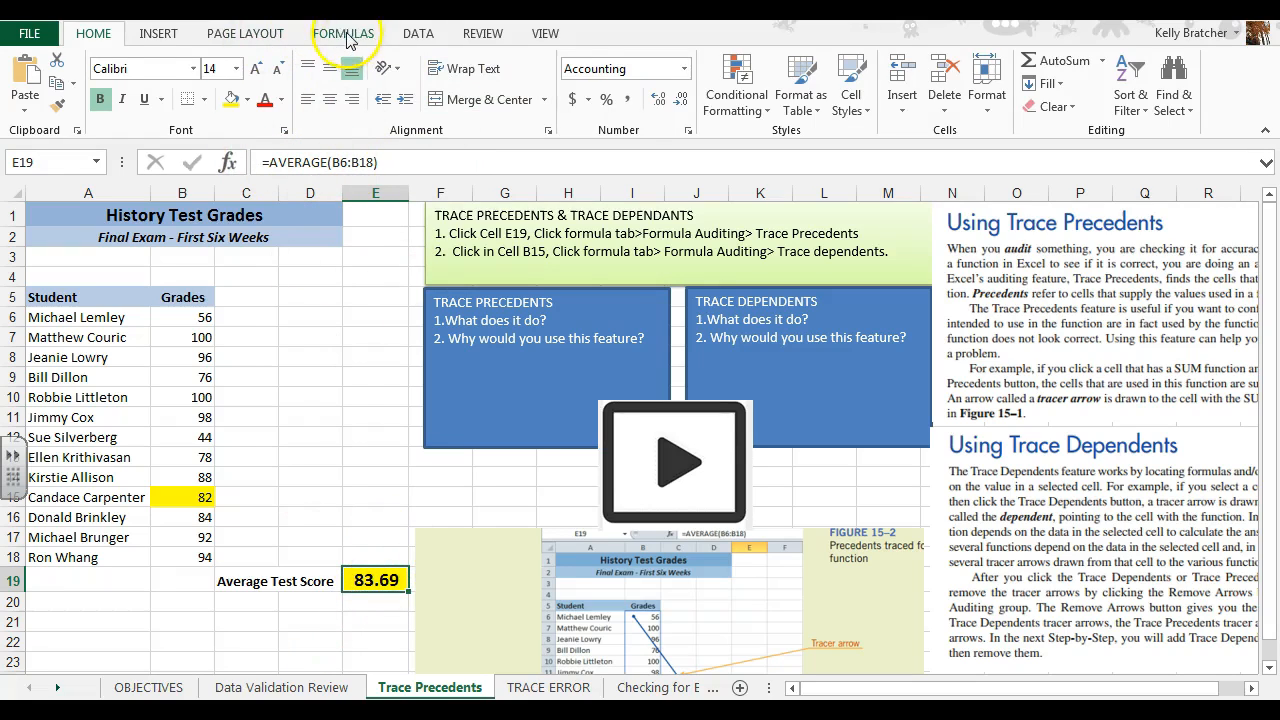
# Trace precedents of E19 so arrows link grades B6:B18 to the average score.
pyautogui.click(344, 32)
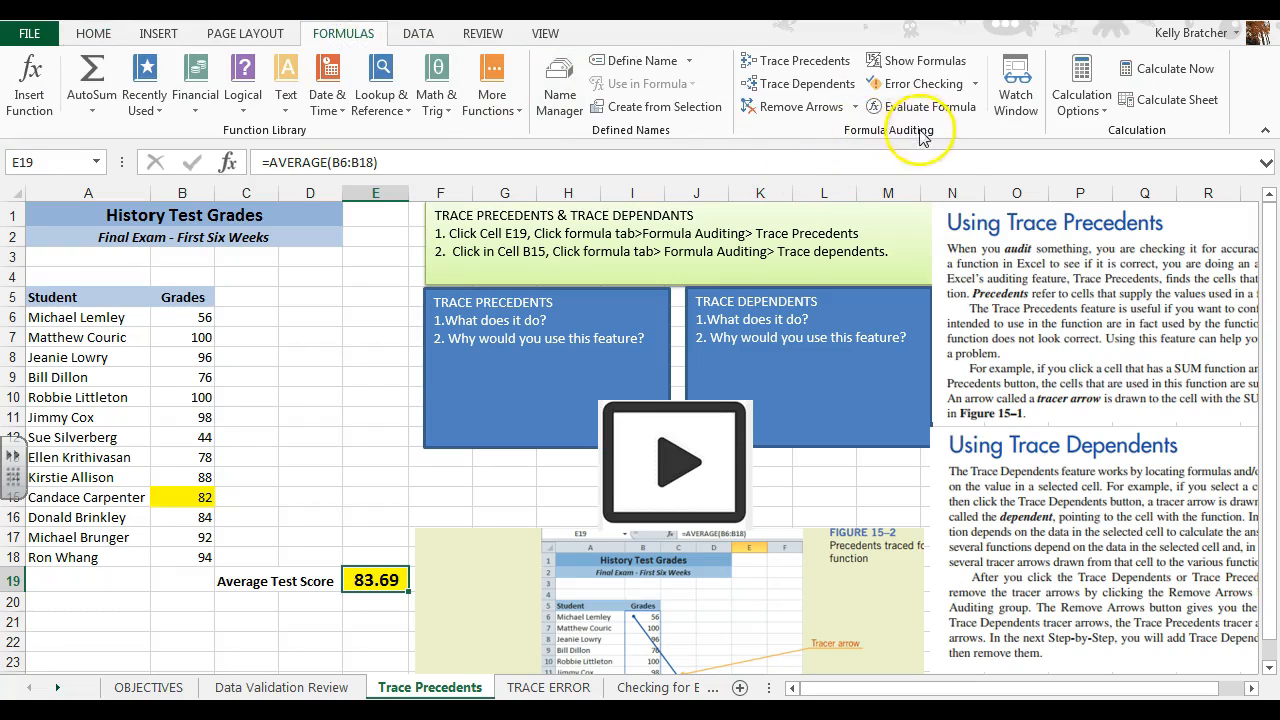
pyautogui.moveTo(910, 136)
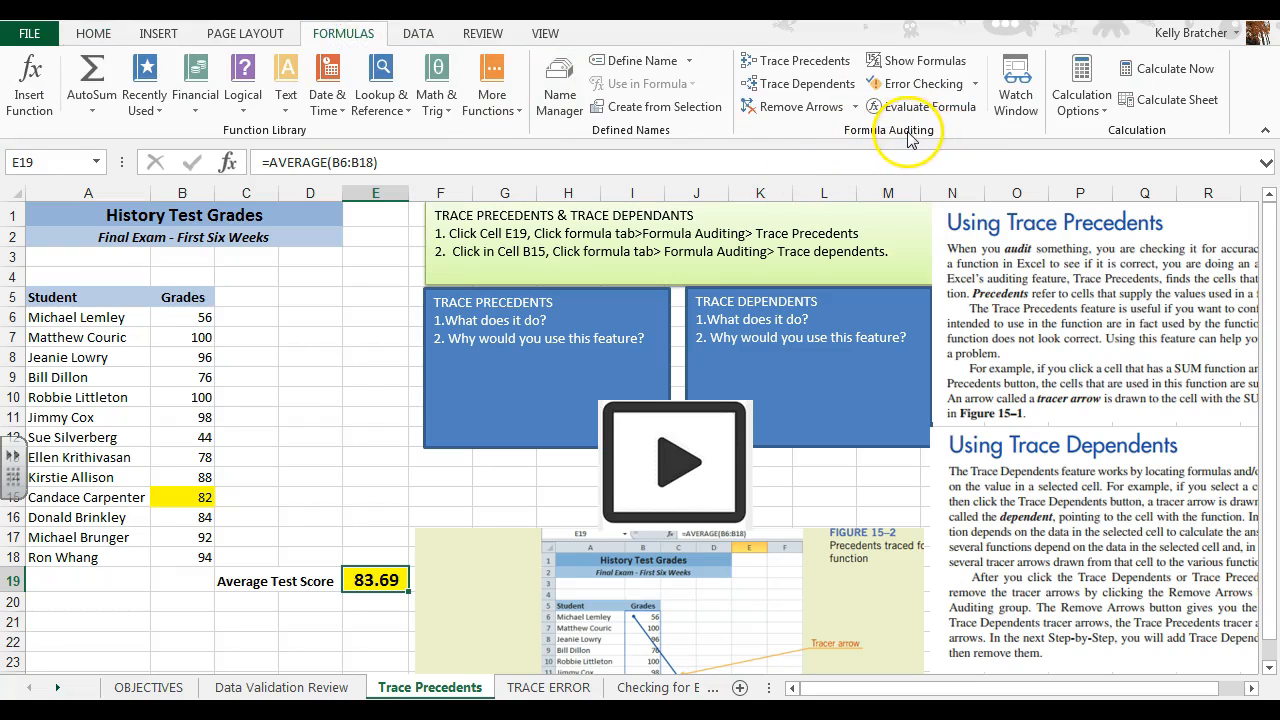
pyautogui.click(796, 60)
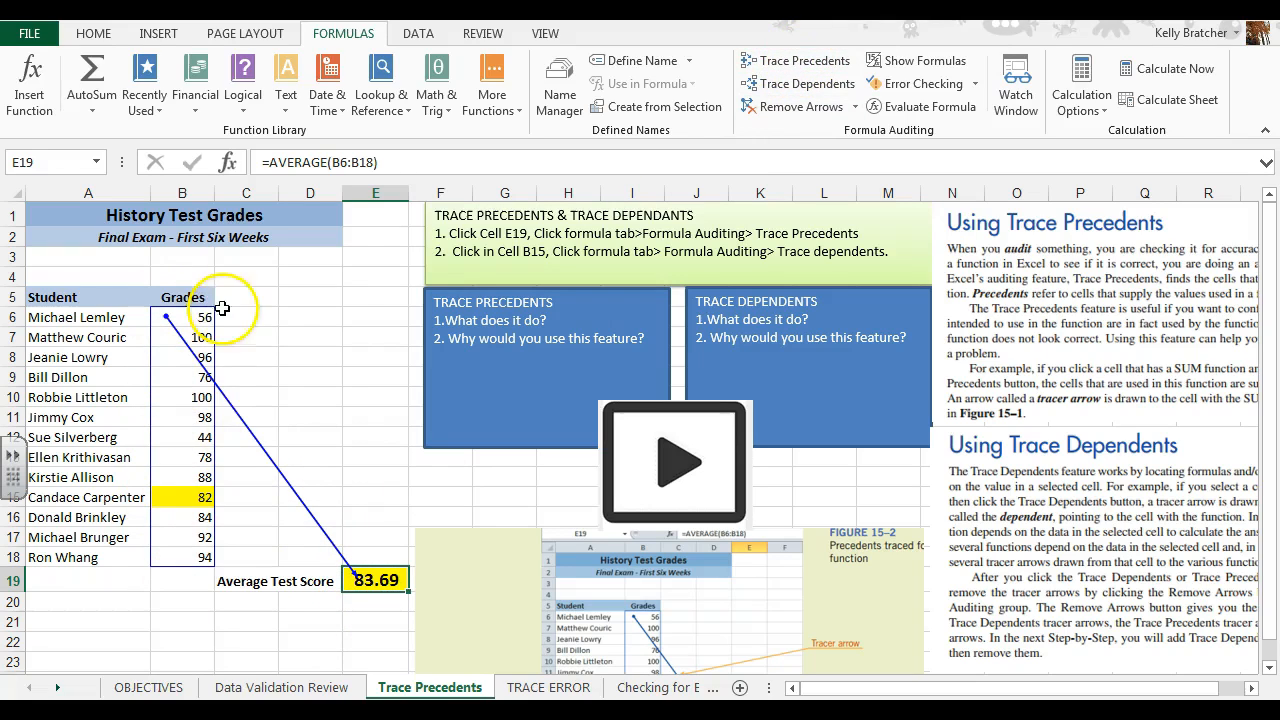
pyautogui.moveTo(186, 316)
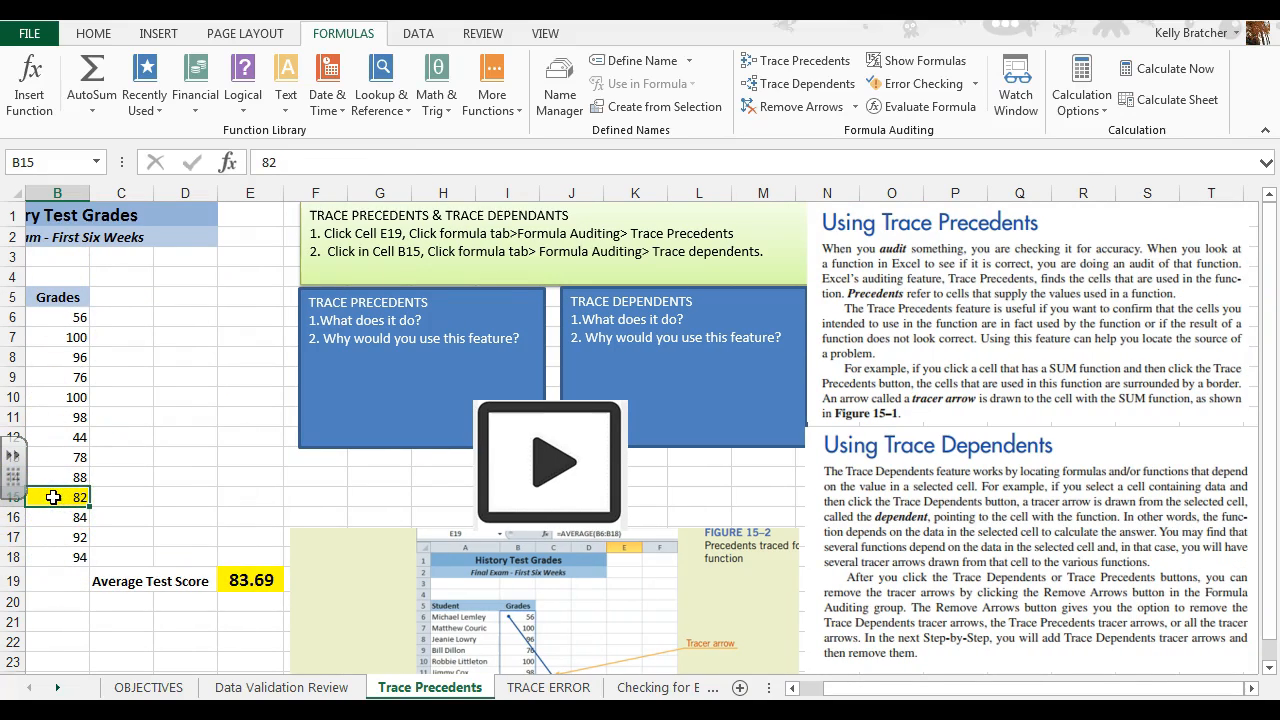
# Select cell B15, the grade of 82, for tracing its dependents.
pyautogui.click(56, 496)
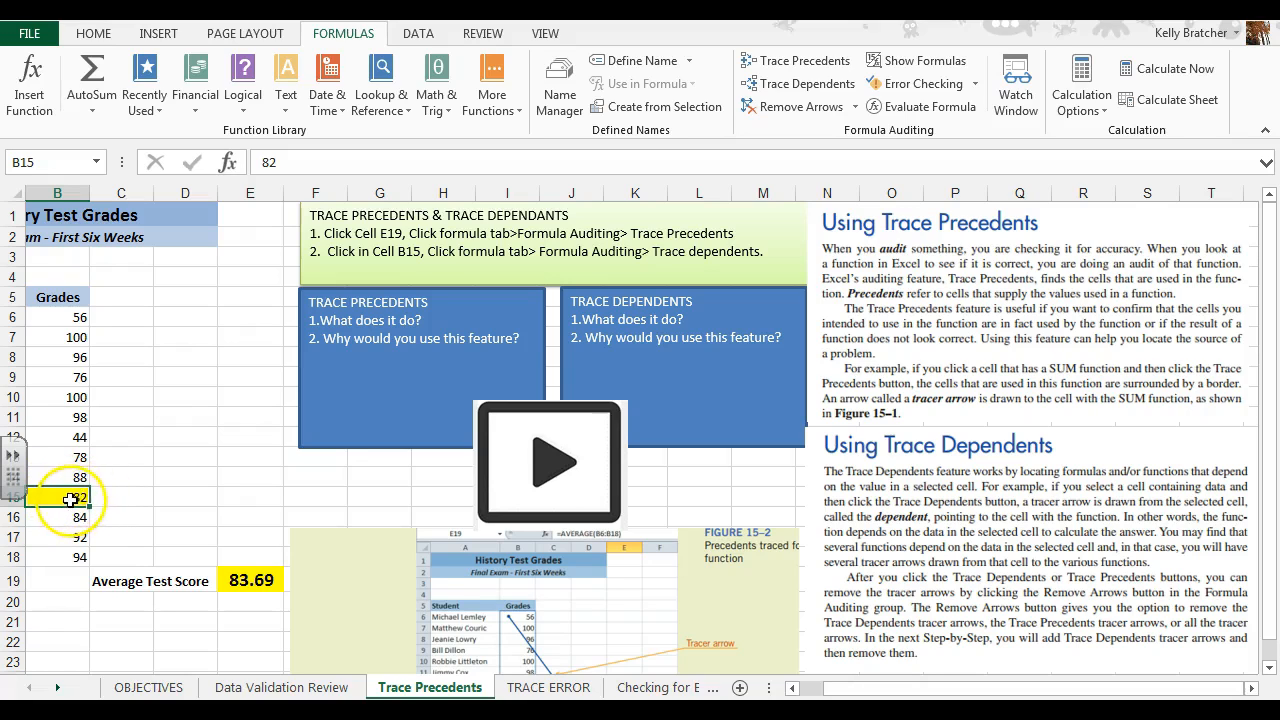